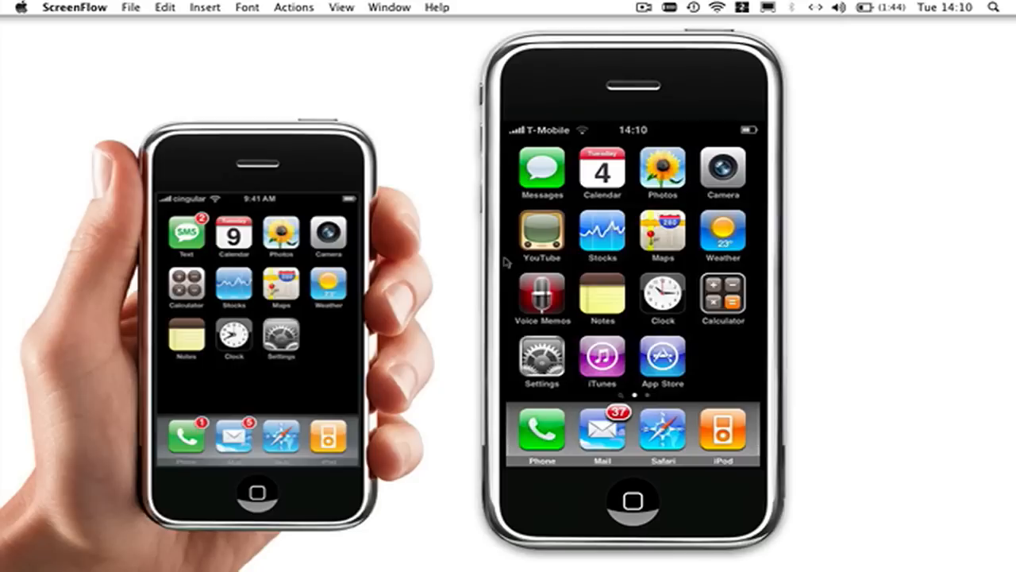
pyautogui.moveTo(514, 262)
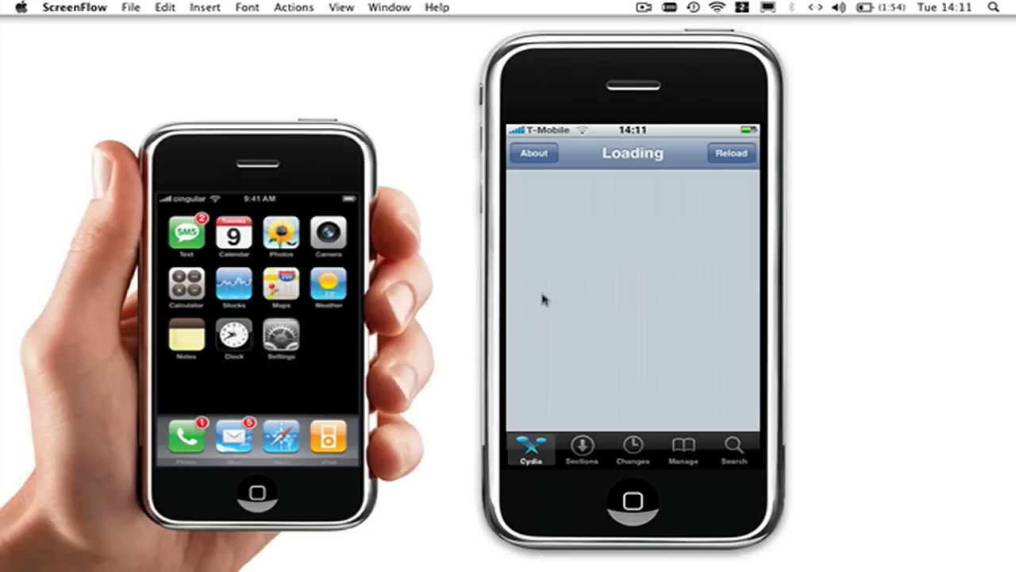
# Switch to Cydia's Search tab and focus the Package Names & Descriptions field for typing
pyautogui.click(730, 153)
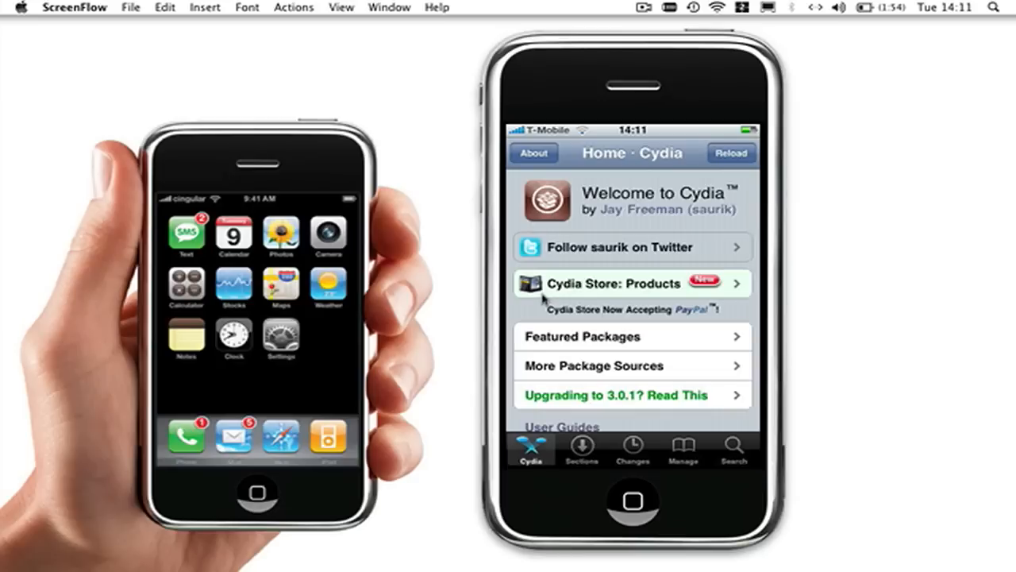
pyautogui.click(733, 447)
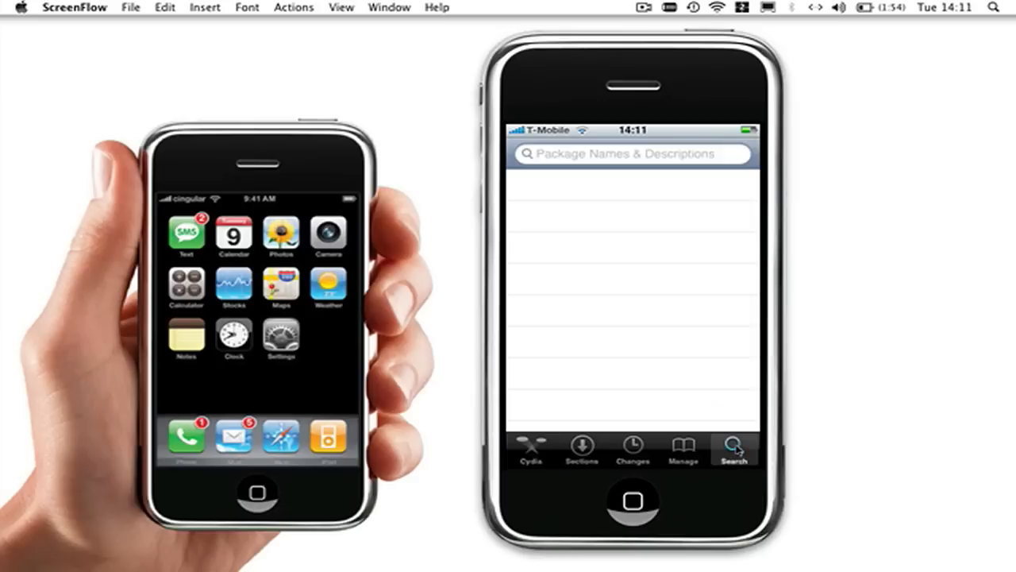
pyautogui.click(733, 451)
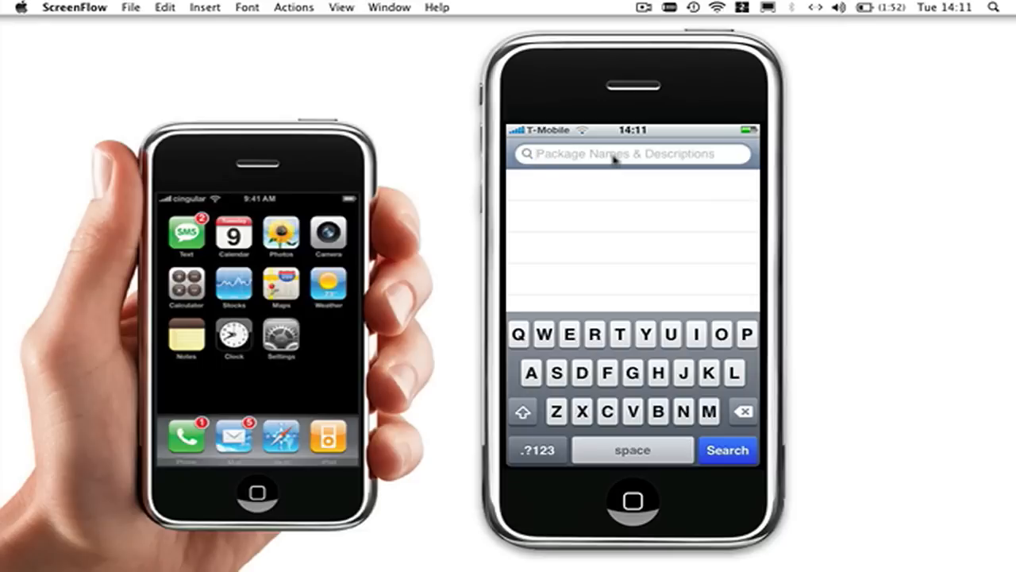
# Search Cydia for 'screensplitr' to bring up the ScreenSplitr package
pyautogui.write('screensplitr')
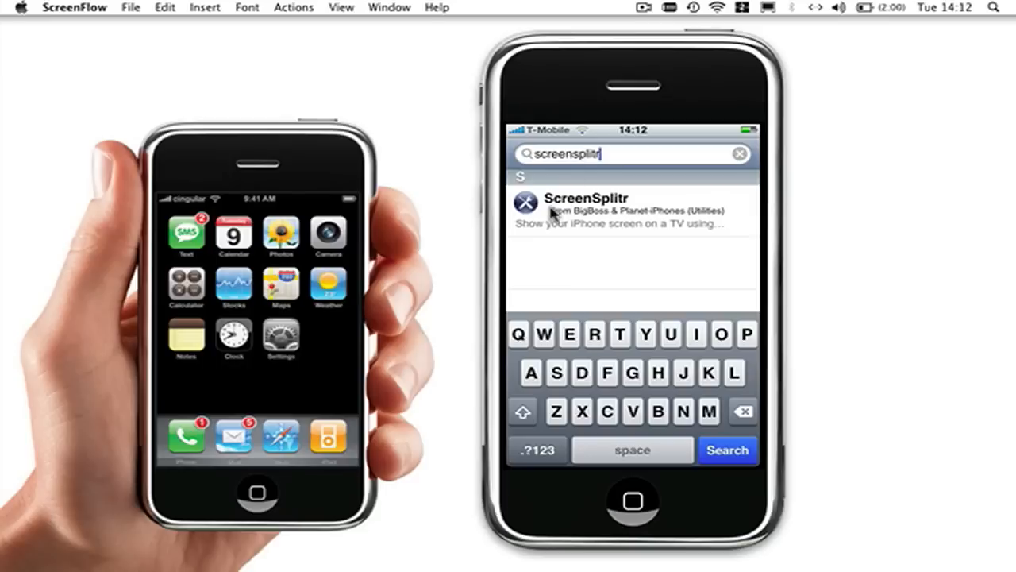
pyautogui.moveTo(556, 209)
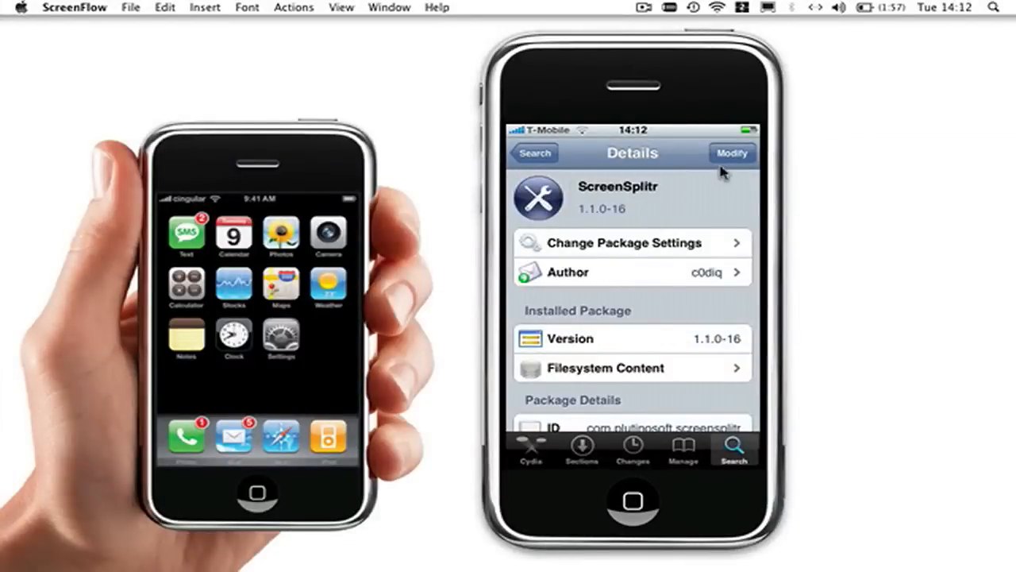
# Install ScreenSplitr 1.1.0-16 via Modify so its icon lands on the home screen
pyautogui.click(730, 153)
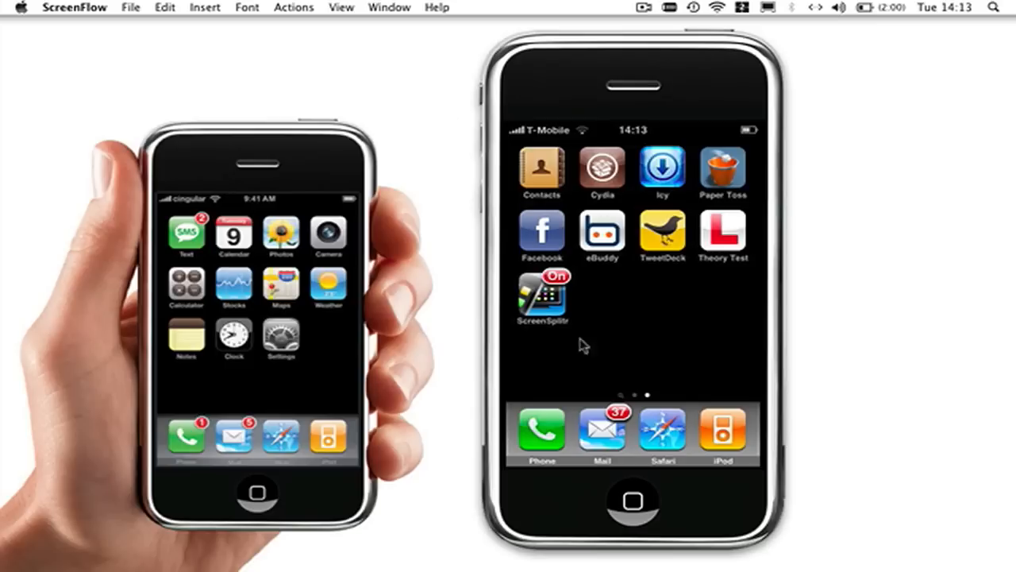
pyautogui.moveTo(619, 394)
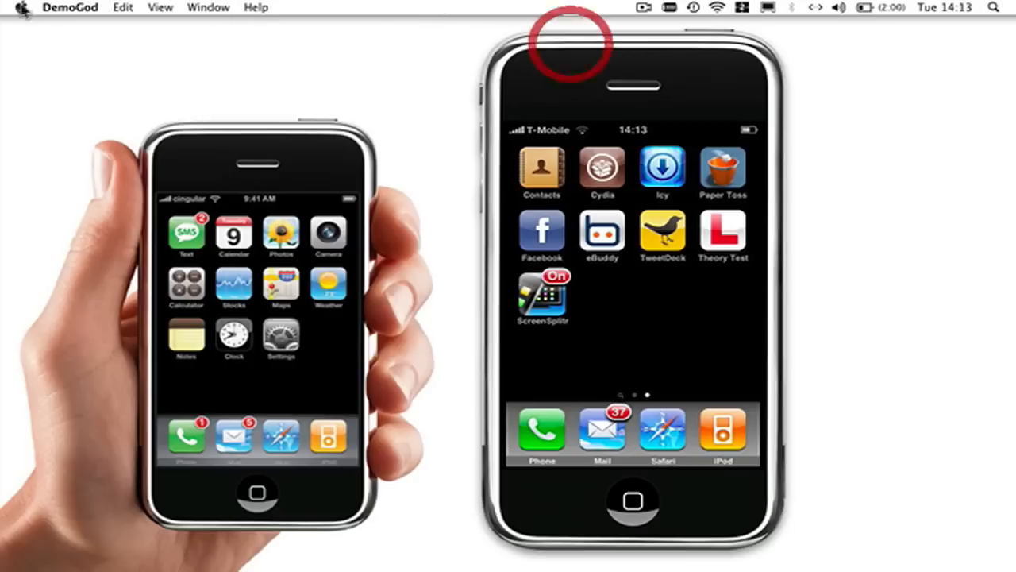
# Review DemoGod's About information and browse its Help menu links
pyautogui.click(69, 7)
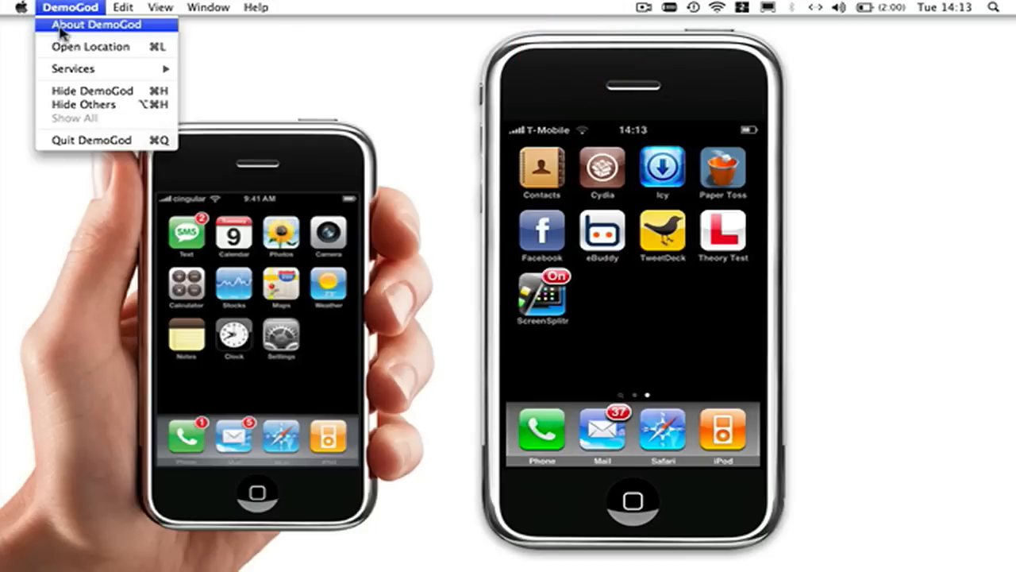
pyautogui.click(95, 26)
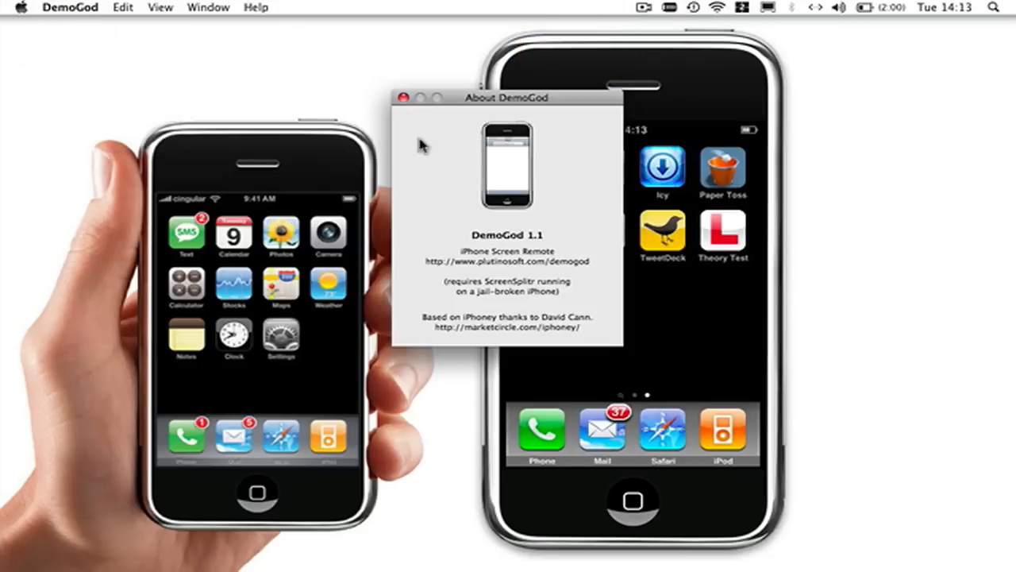
pyautogui.click(255, 6)
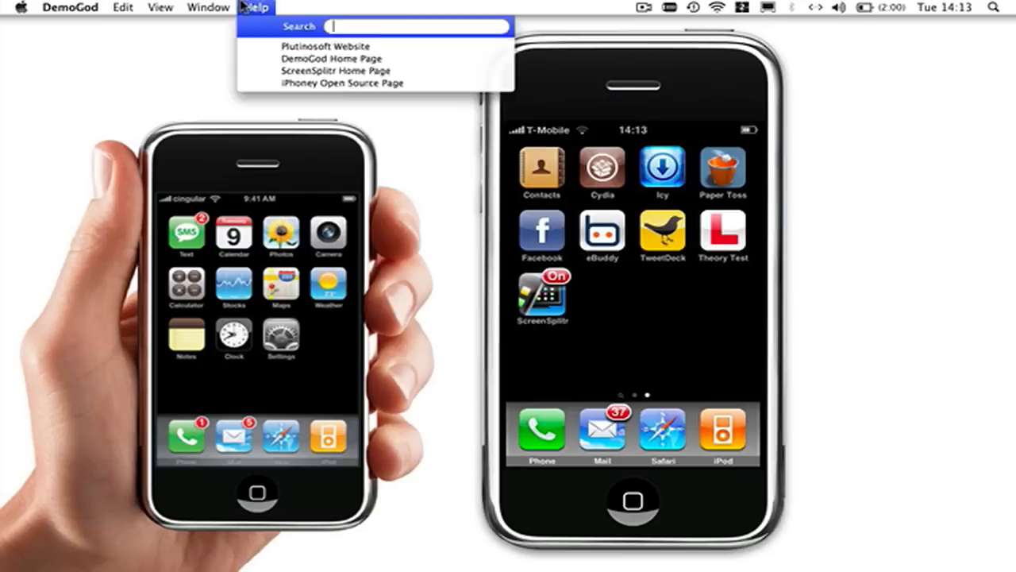
pyautogui.click(208, 6)
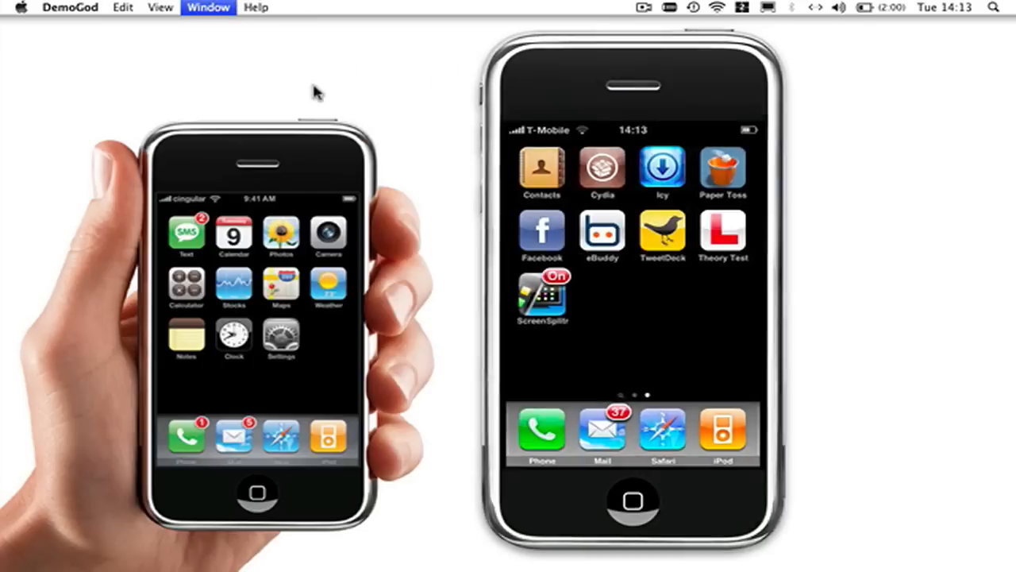
# Rotate the mirrored iPhone to landscape from the Window menu and check the View options
pyautogui.click(208, 7)
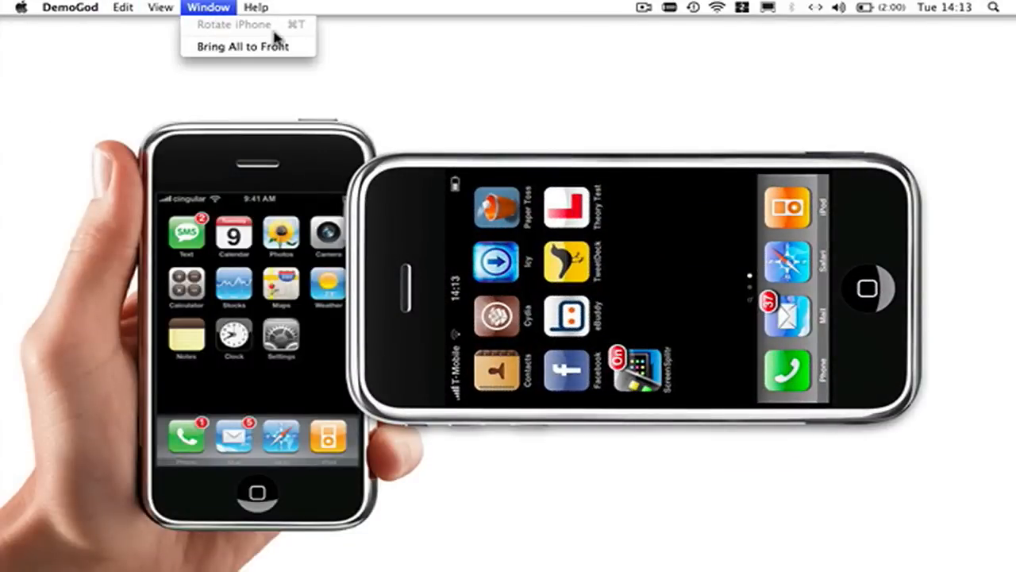
pyautogui.click(161, 6)
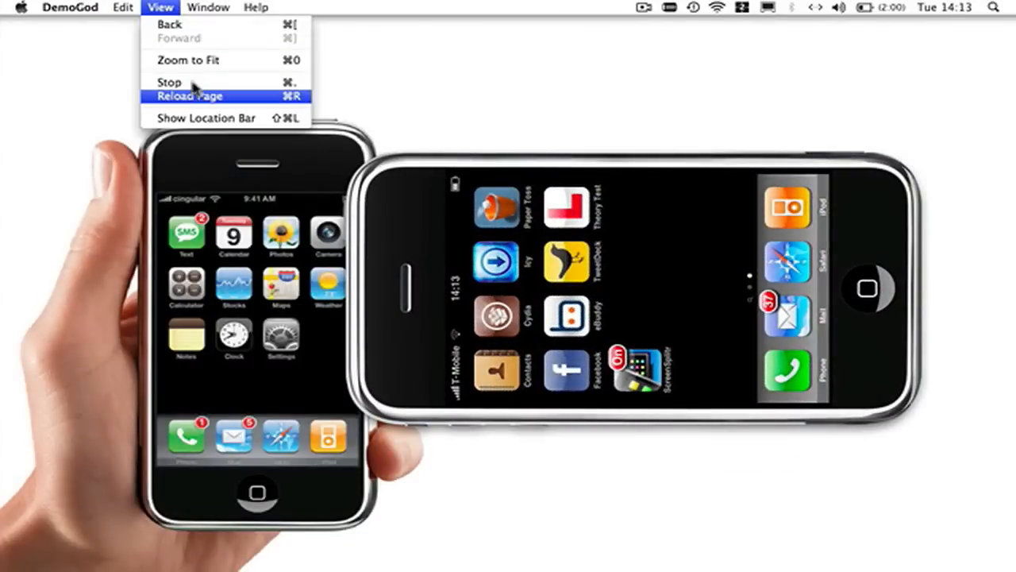
pyautogui.click(208, 7)
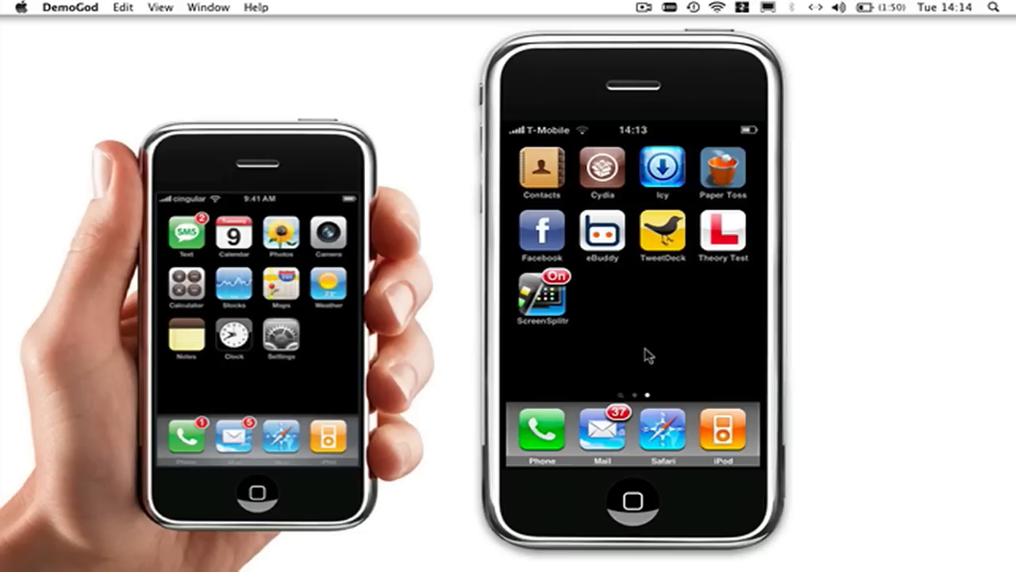
pyautogui.moveTo(645, 333)
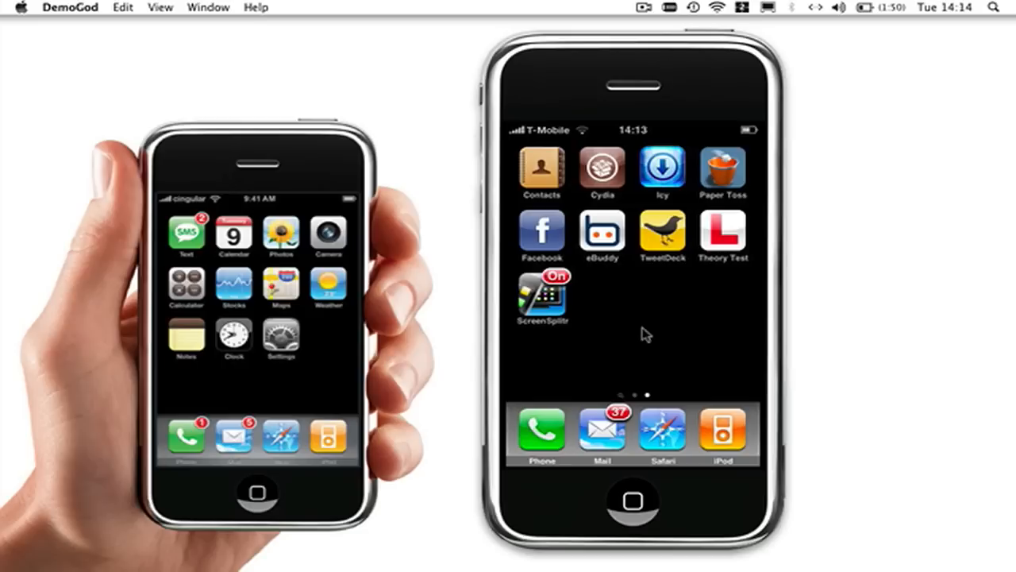